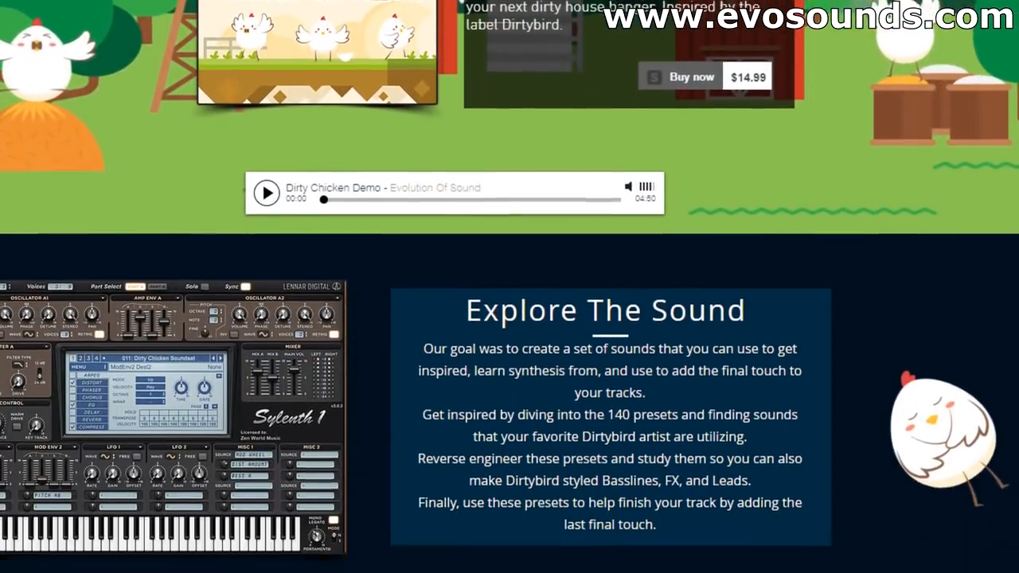
Step: Give OSC B two unison voices, then power the oscillator off to compare
scroll(down, 3)
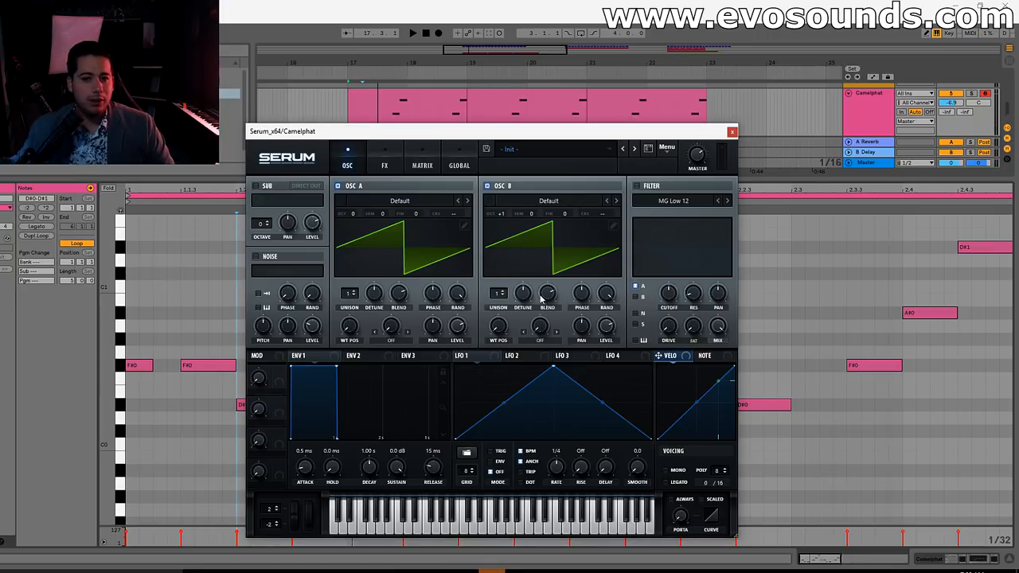
mouse_move(546, 296)
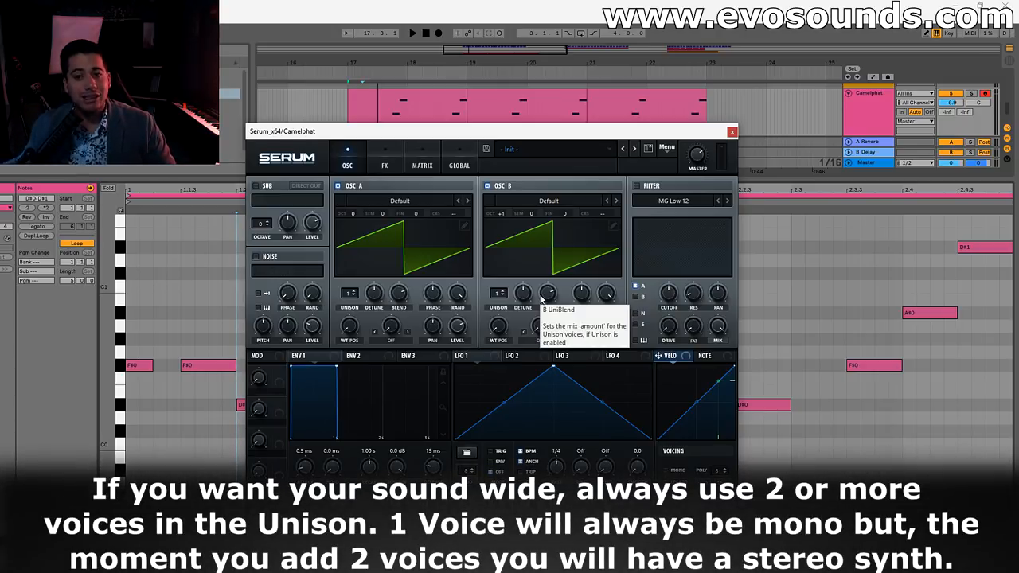
mouse_move(479, 305)
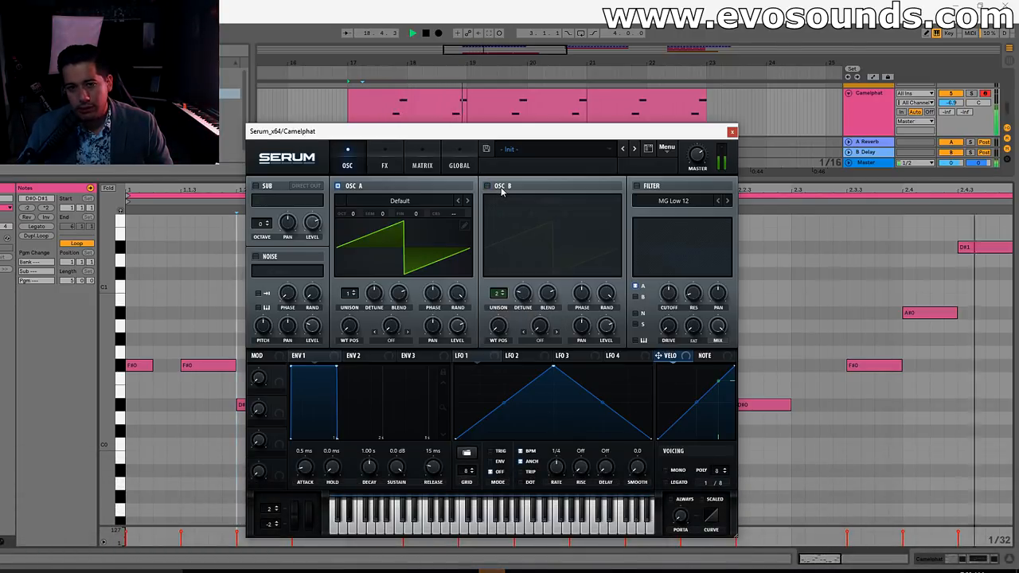
Step: Power OSC B back on so both saw oscillators sound together
click(488, 185)
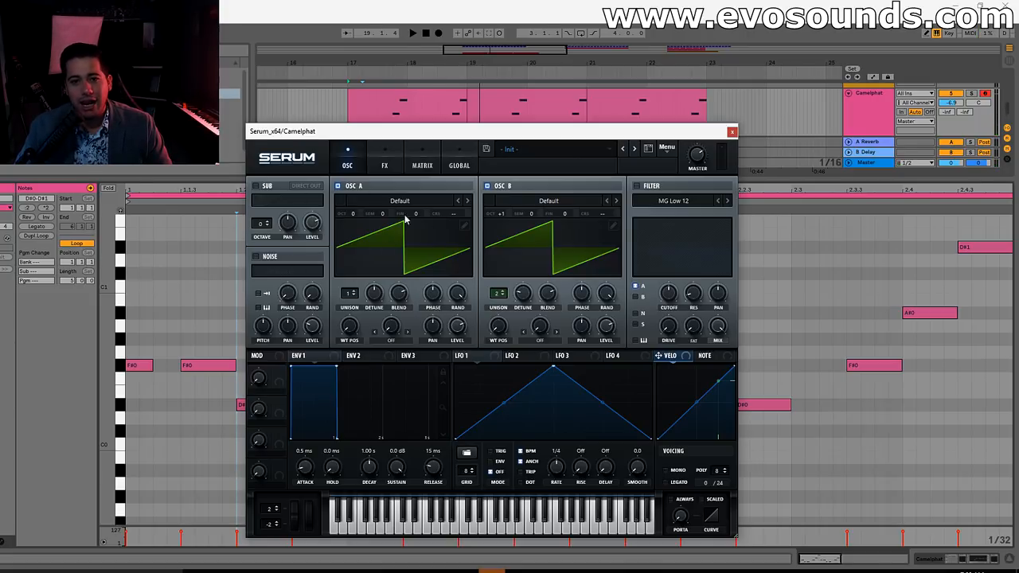
mouse_move(502, 243)
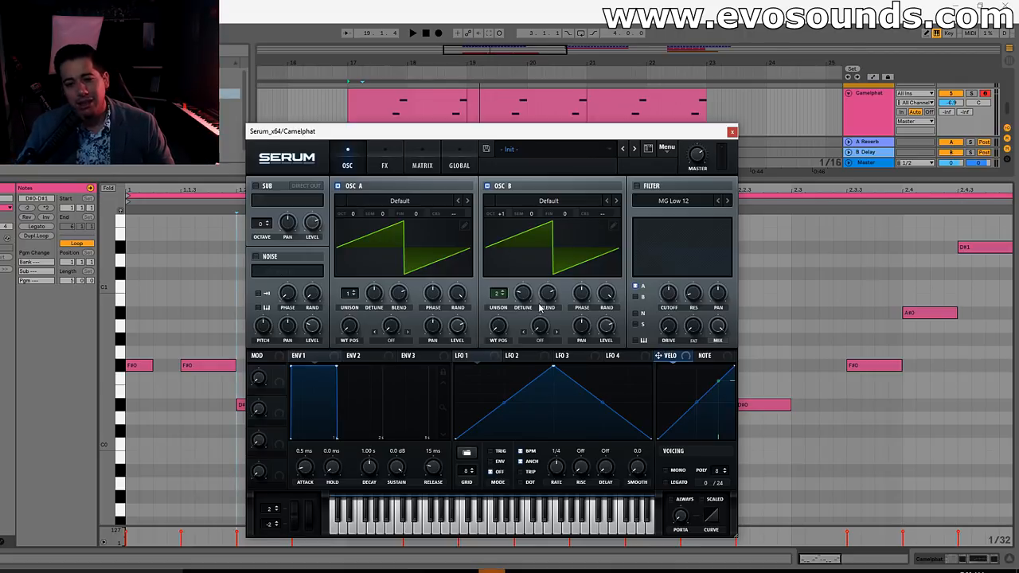
mouse_move(546, 296)
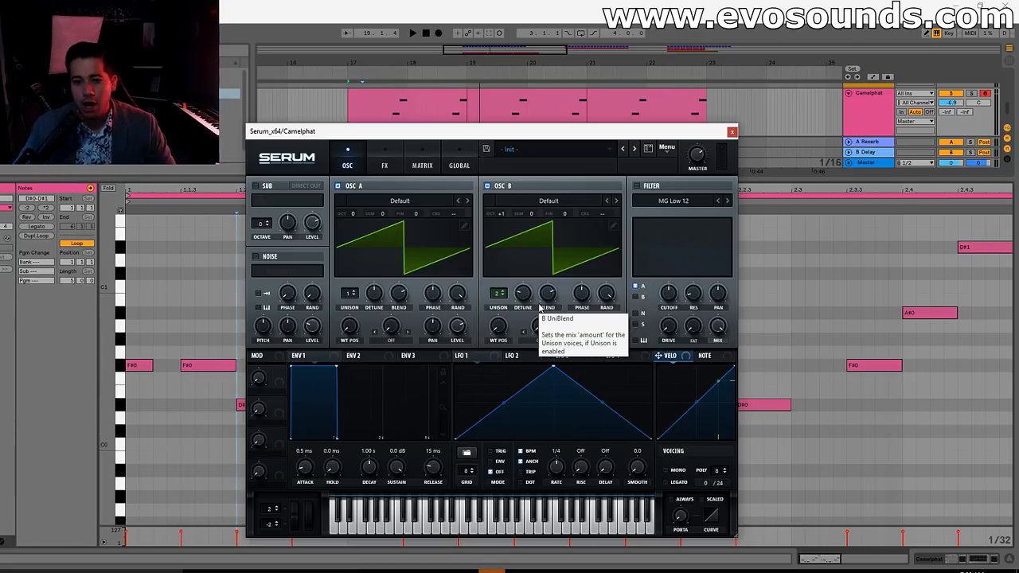
mouse_move(508, 263)
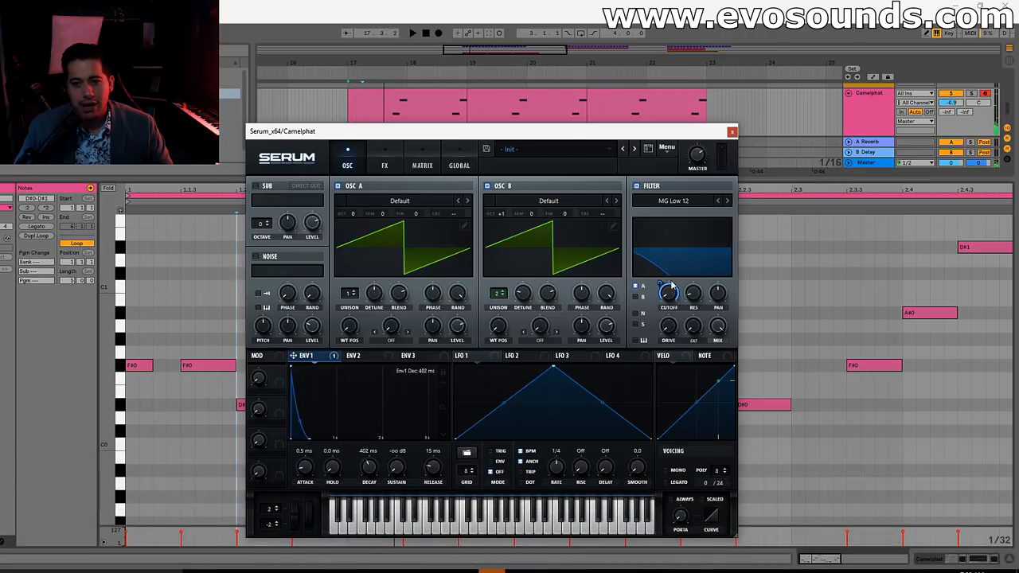
Step: Assign ENV 1 to the filter cutoff and fine-tune its modulation amount
drag(668, 295, 668, 282)
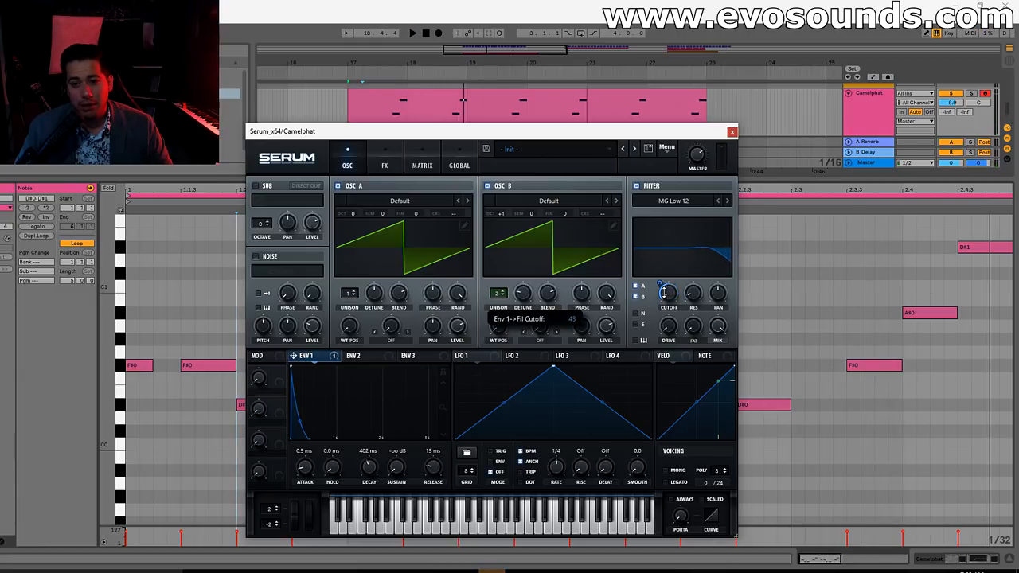
drag(668, 297, 667, 287)
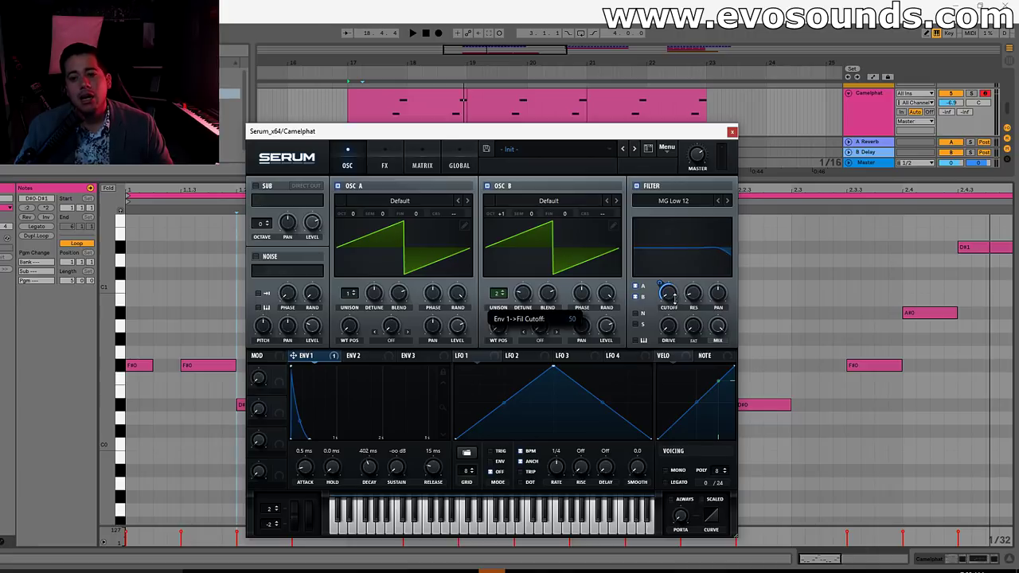
drag(670, 295, 669, 270)
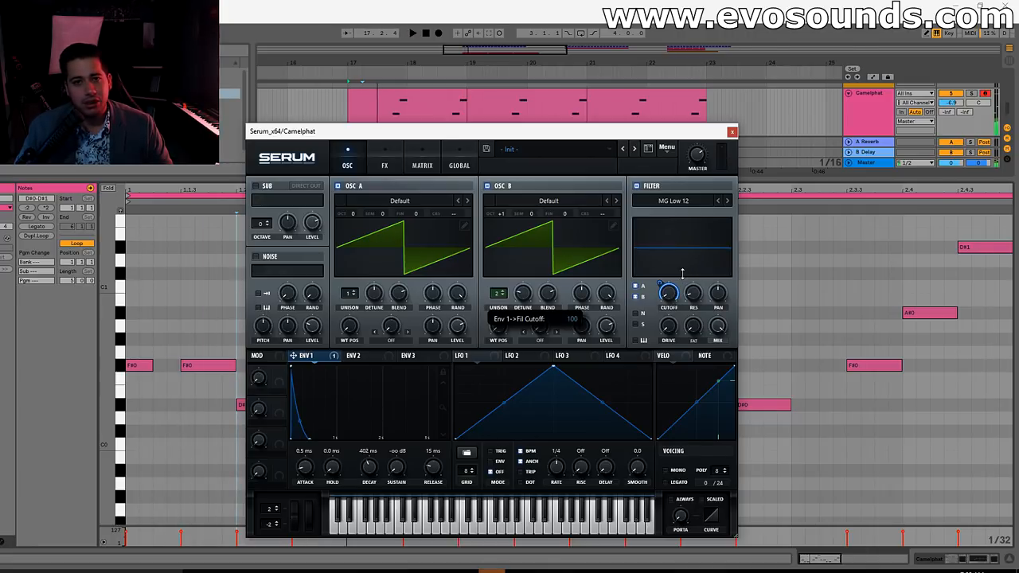
drag(681, 270, 681, 279)
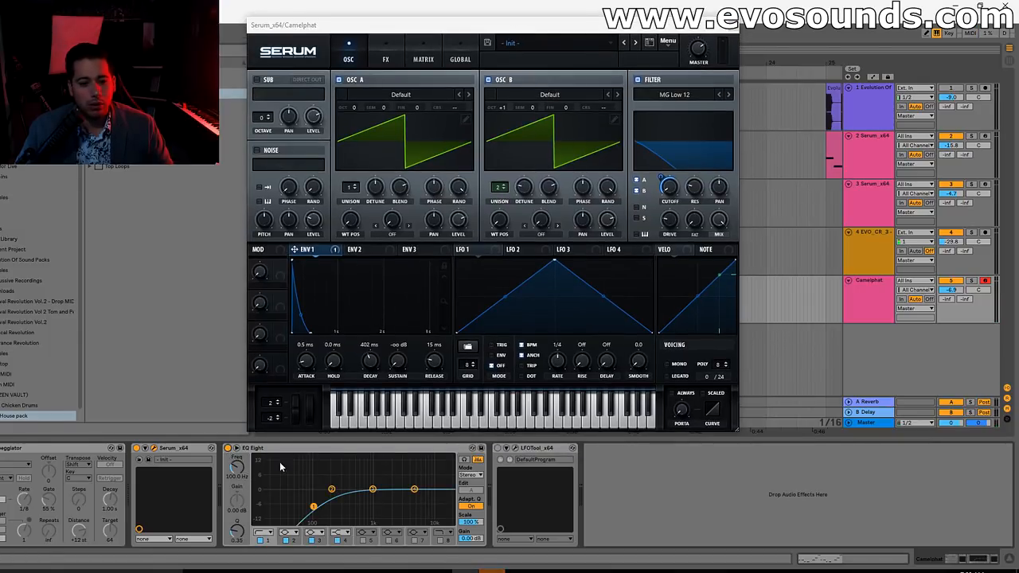
Step: Raise the EQ Eight low cut to about 153 Hz and close LFOTool's editor
drag(314, 506, 308, 500)
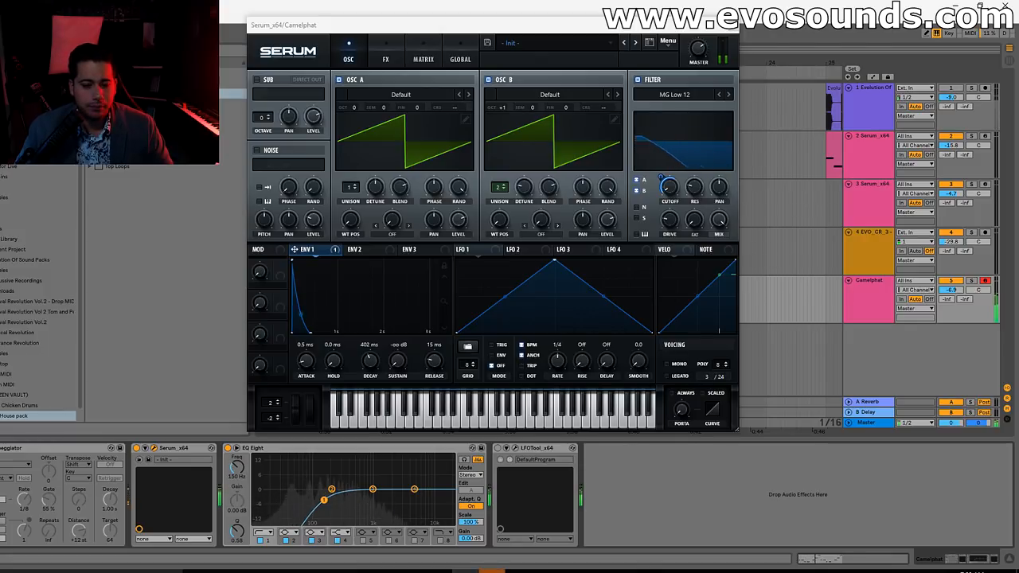
drag(323, 500, 323, 513)
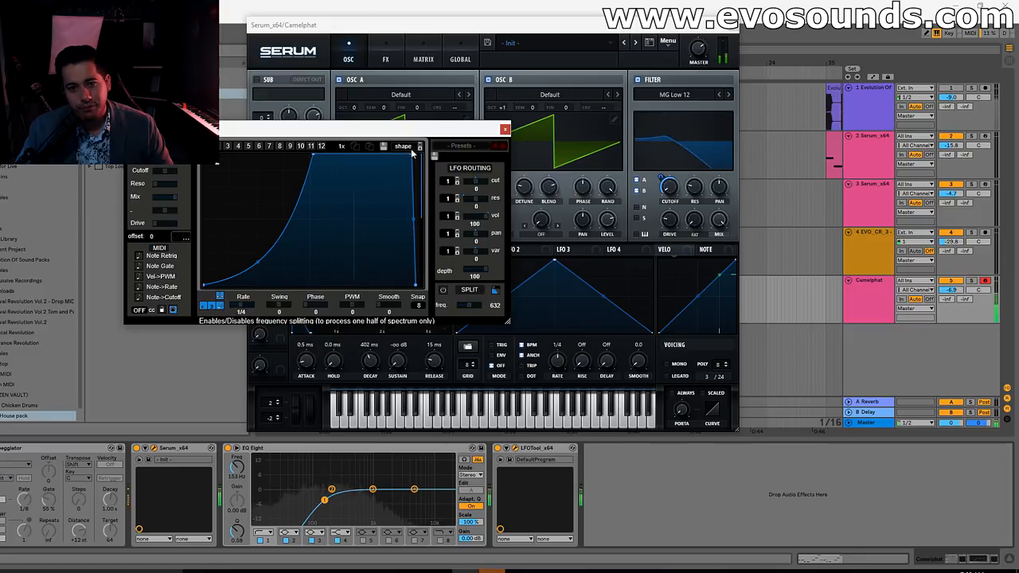
click(504, 128)
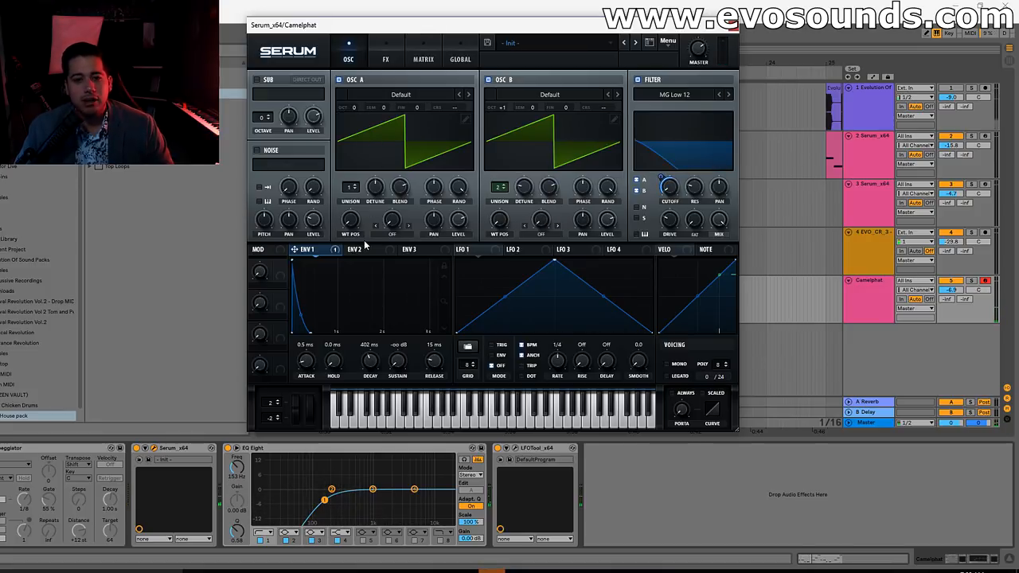
Step: Load the Analog > Basic Shapes wavetable into OSC A
click(405, 94)
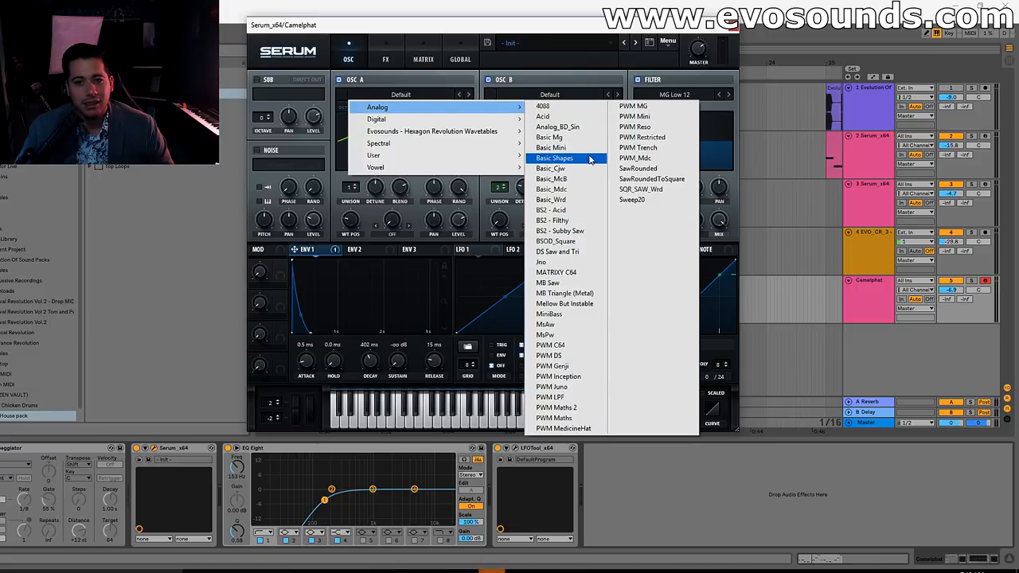
click(554, 158)
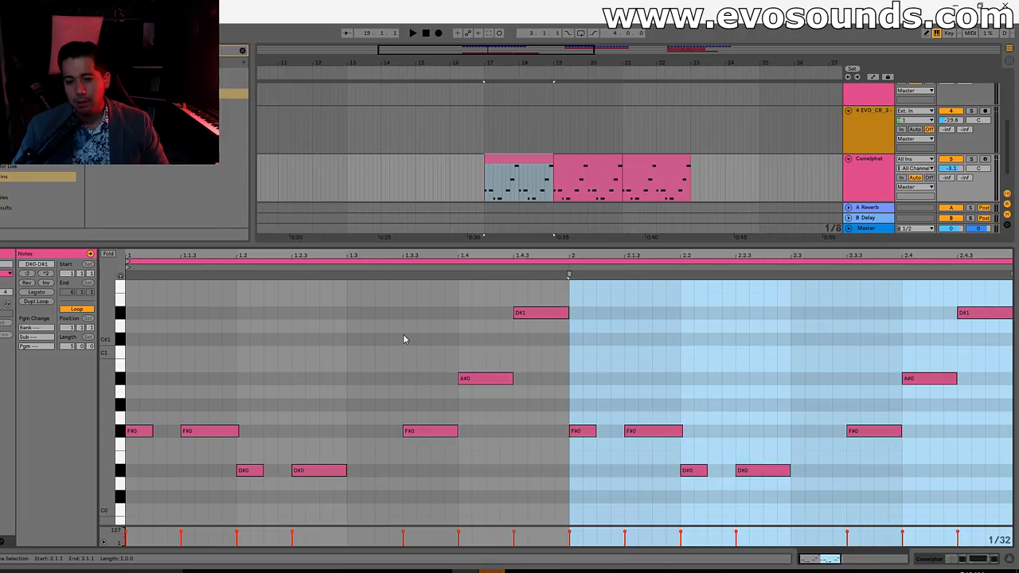
mouse_move(324, 334)
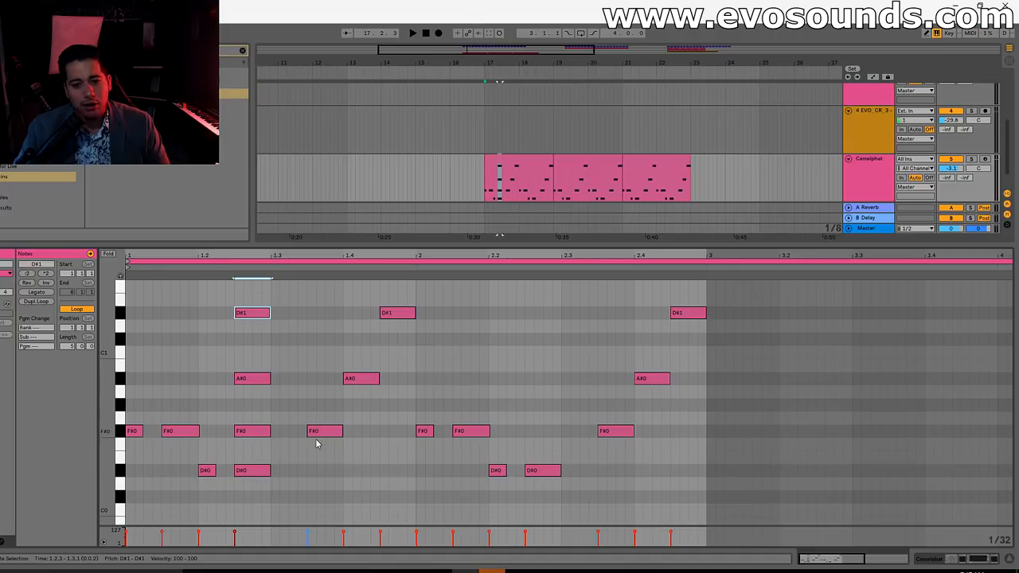
Step: Set the clip's playback start point and select the second D#1 note
click(389, 313)
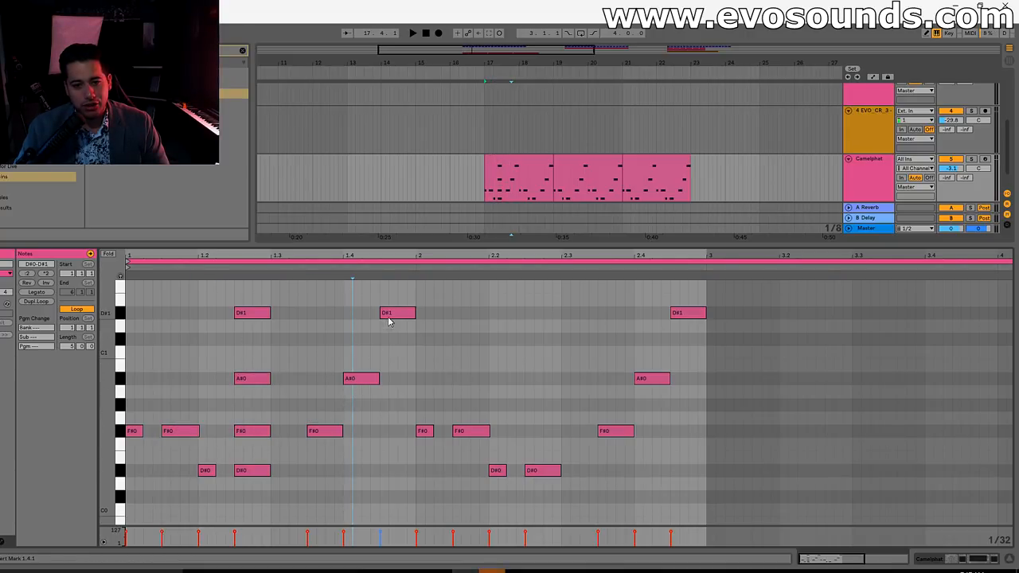
click(423, 431)
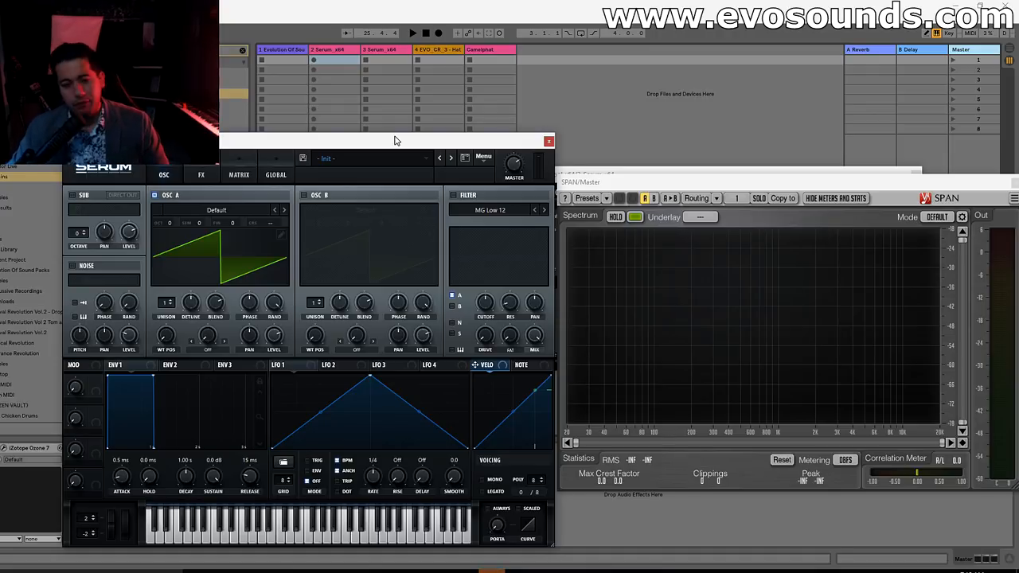
Step: Load the Analog_BD_Sin sine wavetable into the new Serum's OSC A
click(217, 209)
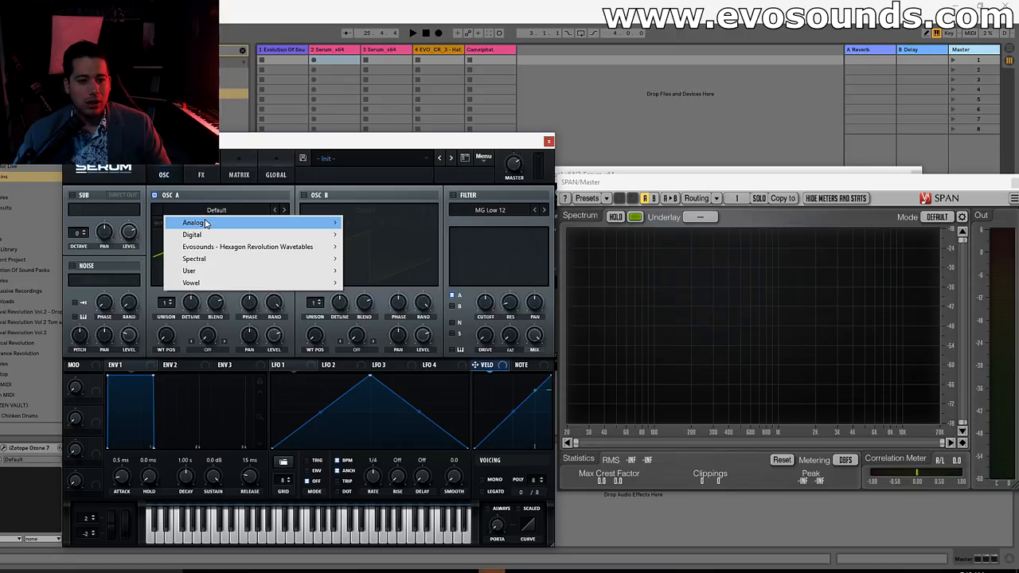
click(193, 223)
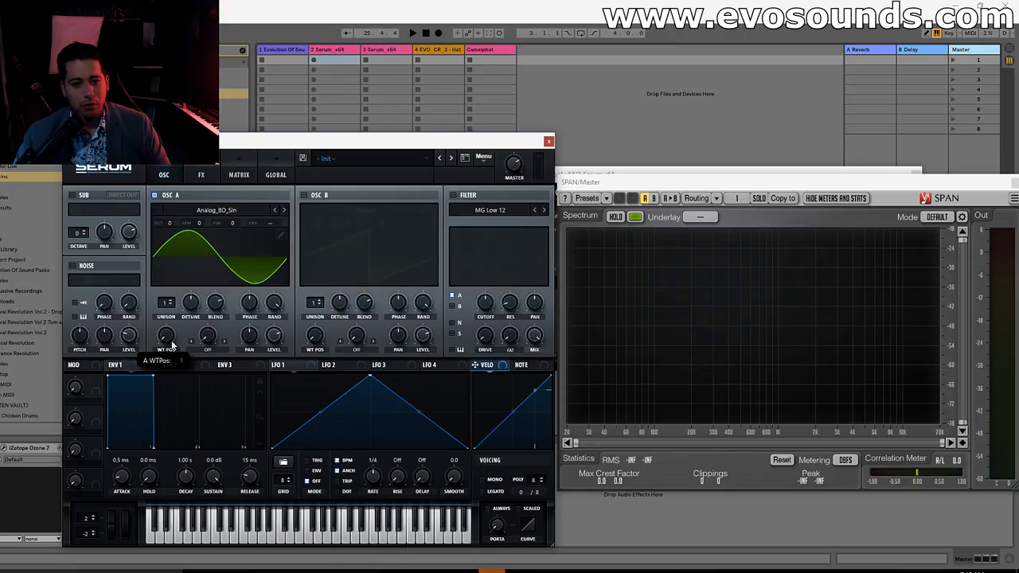
click(411, 28)
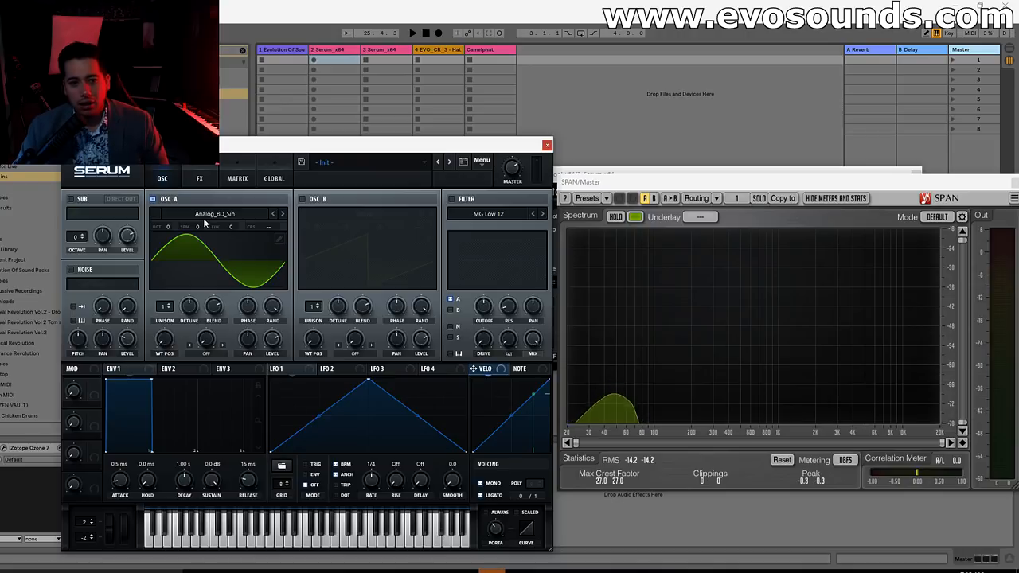
Step: Load the Basic Shapes wavetable into OSC A for the square layer
click(215, 213)
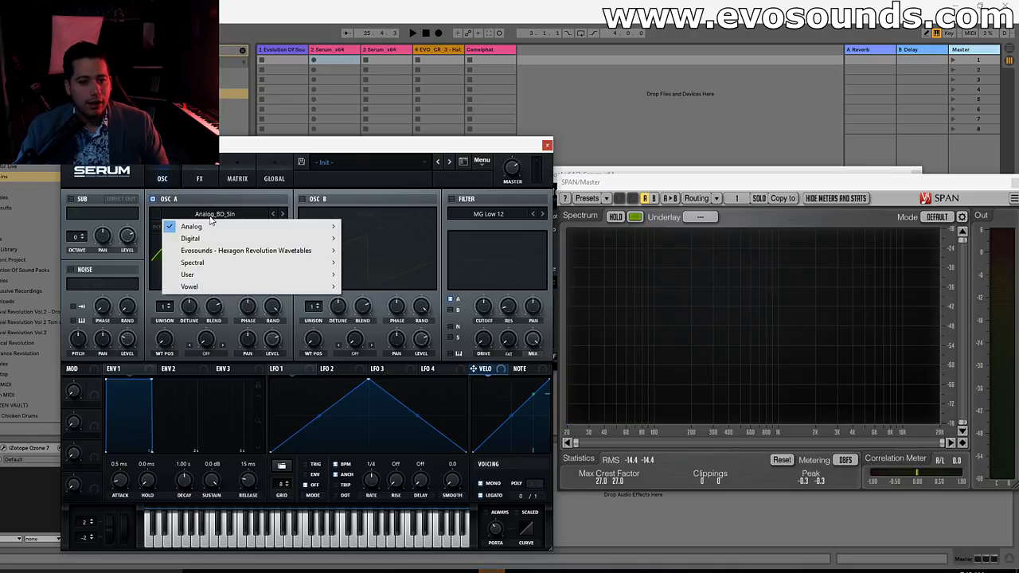
click(191, 227)
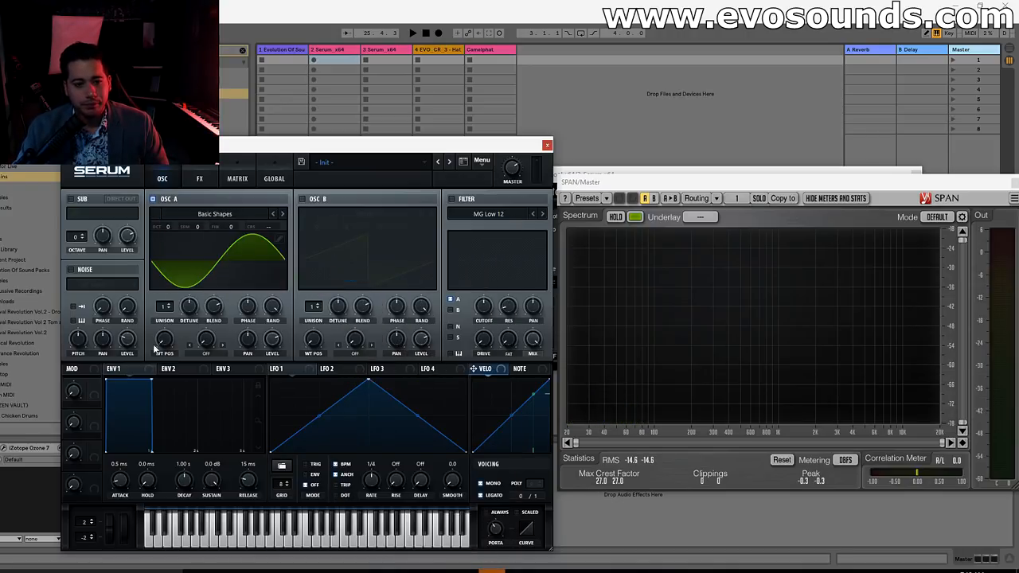
click(410, 29)
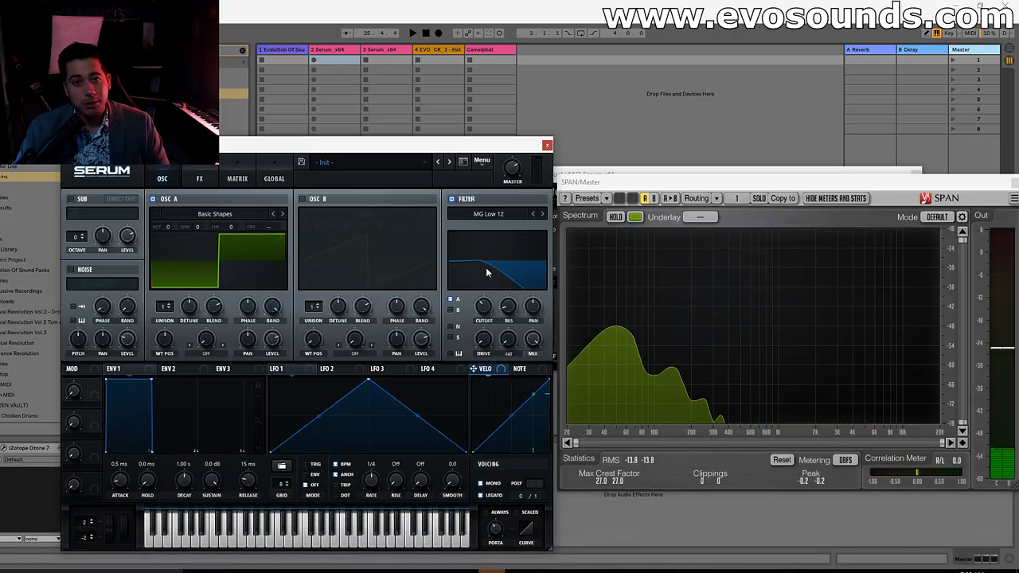
click(413, 31)
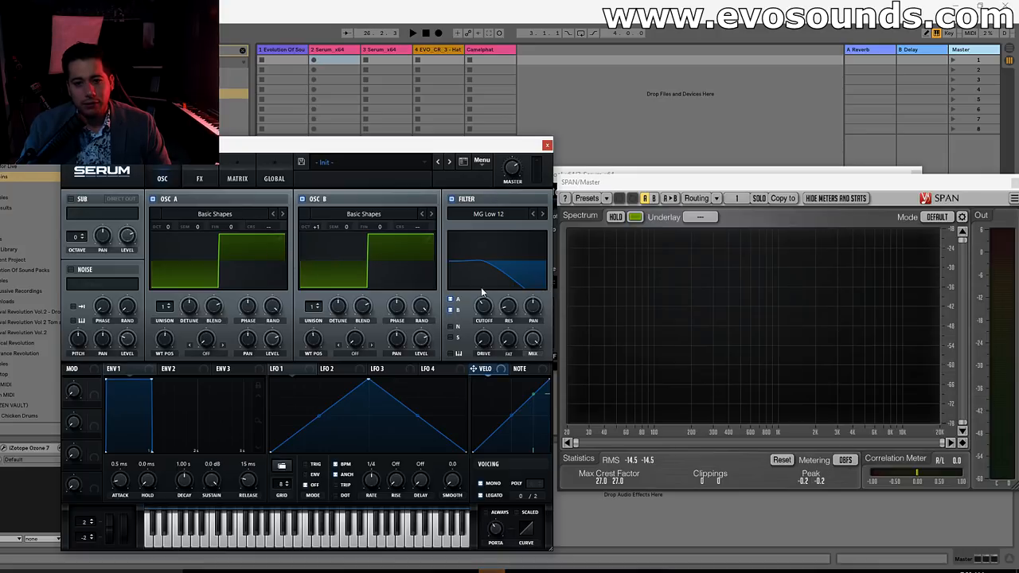
Step: Bring up Serum's FX page for the Tube distortion at about 44% drive
click(412, 29)
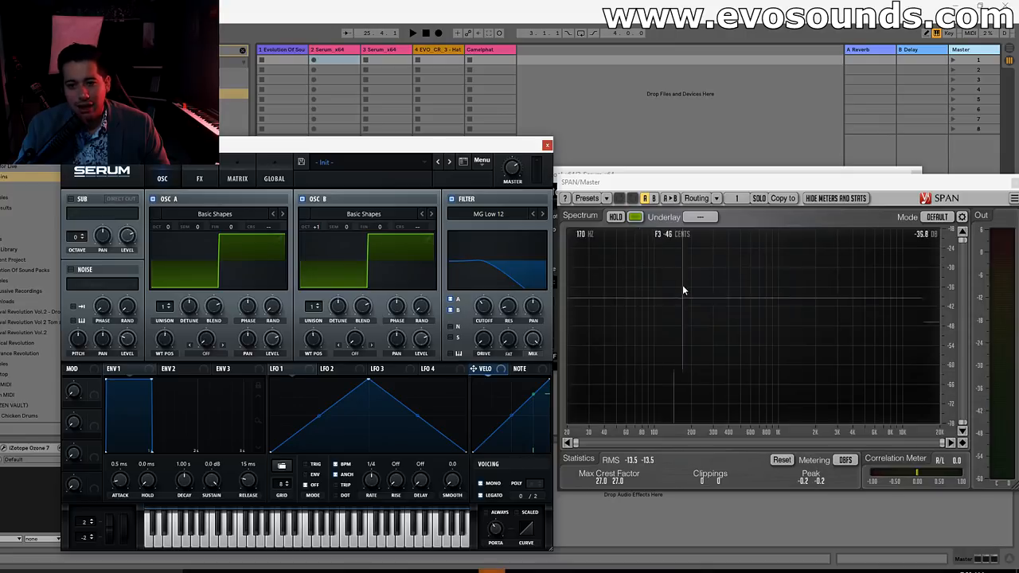
click(413, 26)
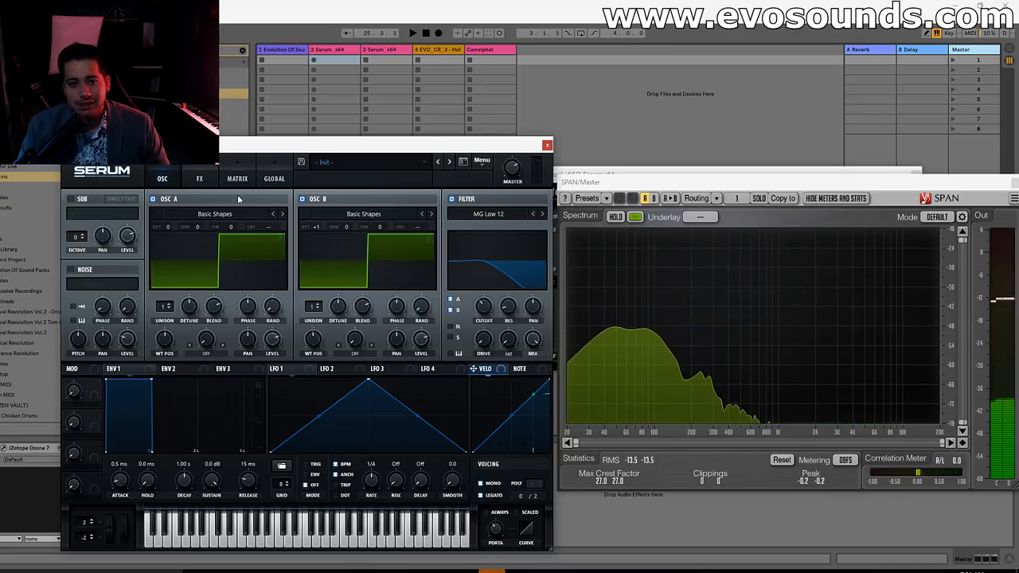
click(199, 178)
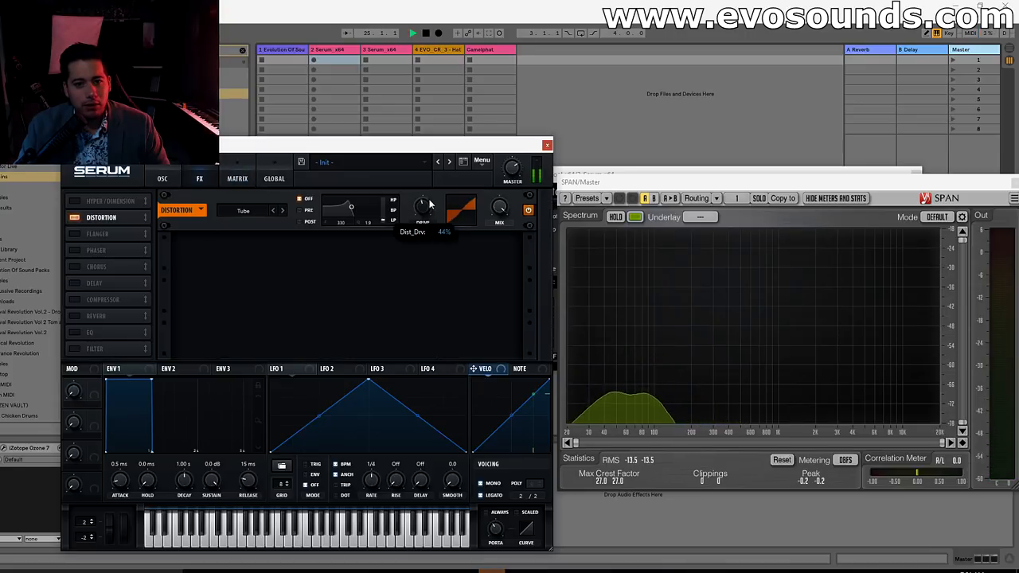
Step: Adjust the distortion drive, then return to Serum's oscillator page
drag(422, 207, 422, 187)
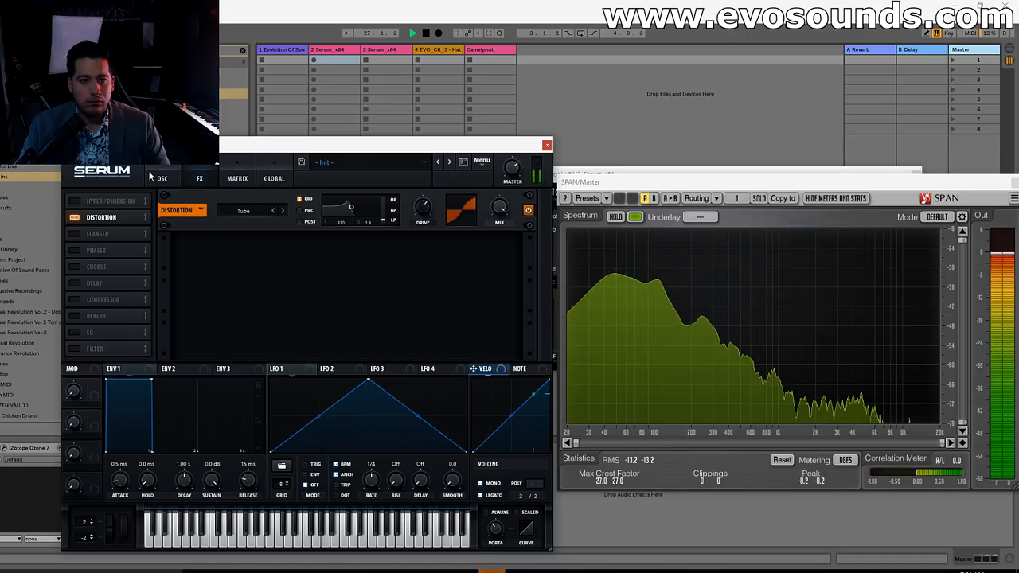
click(162, 177)
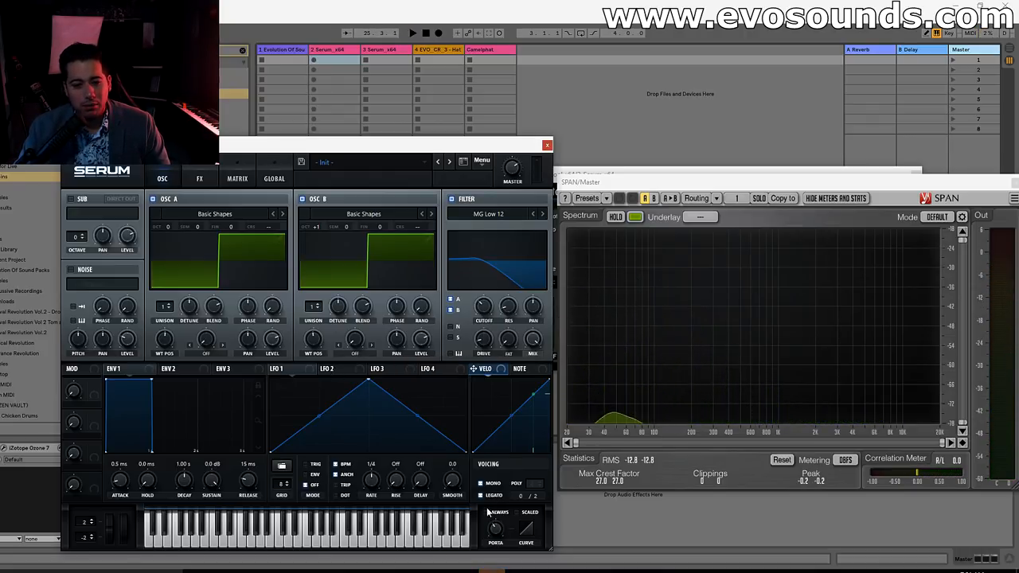
click(413, 32)
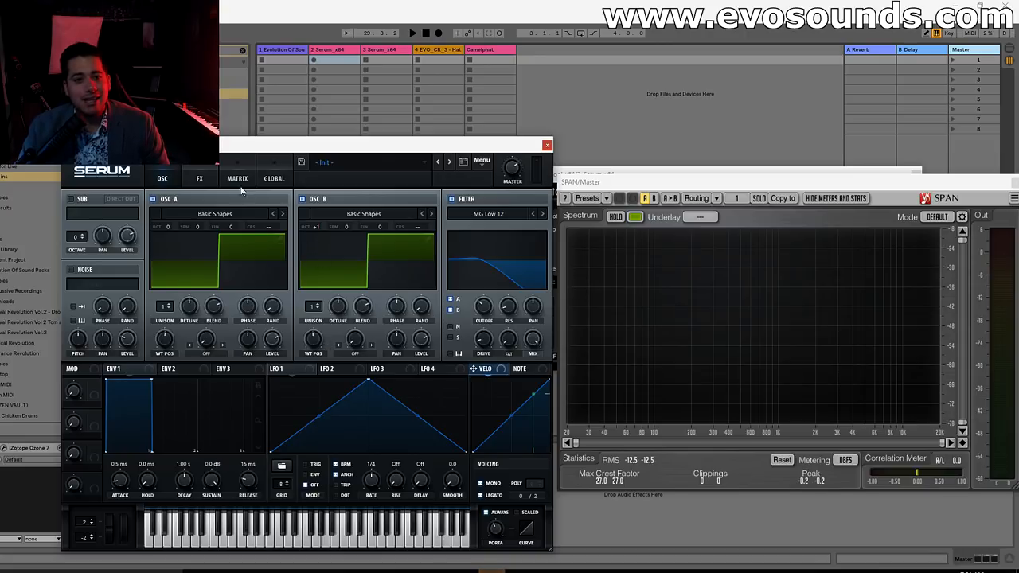
Step: Bring up Serum's FX page to reach the distortion module
click(200, 177)
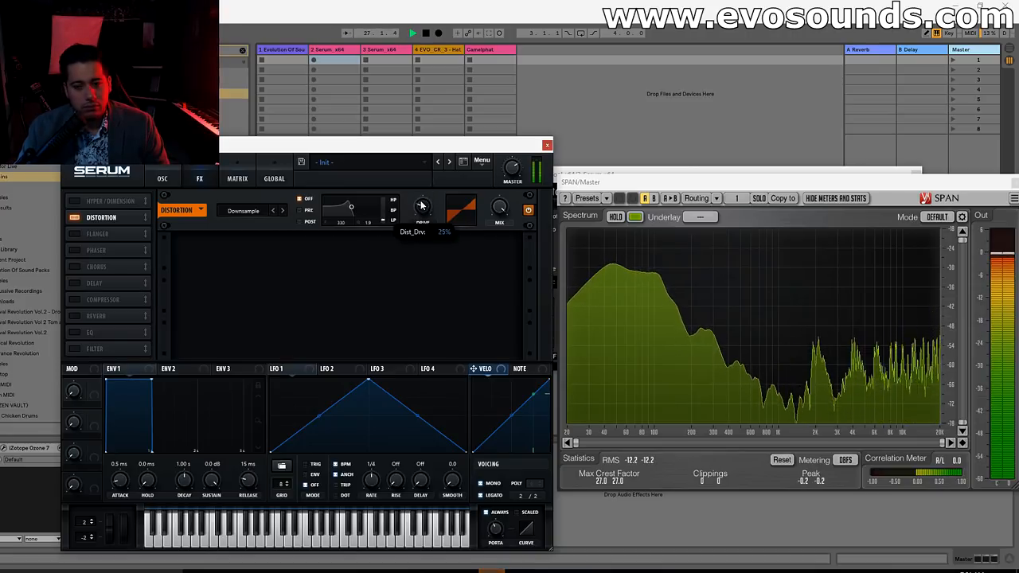
Step: Lower the distortion drive to about 25%, then switch the distortion module off
drag(422, 205, 423, 183)
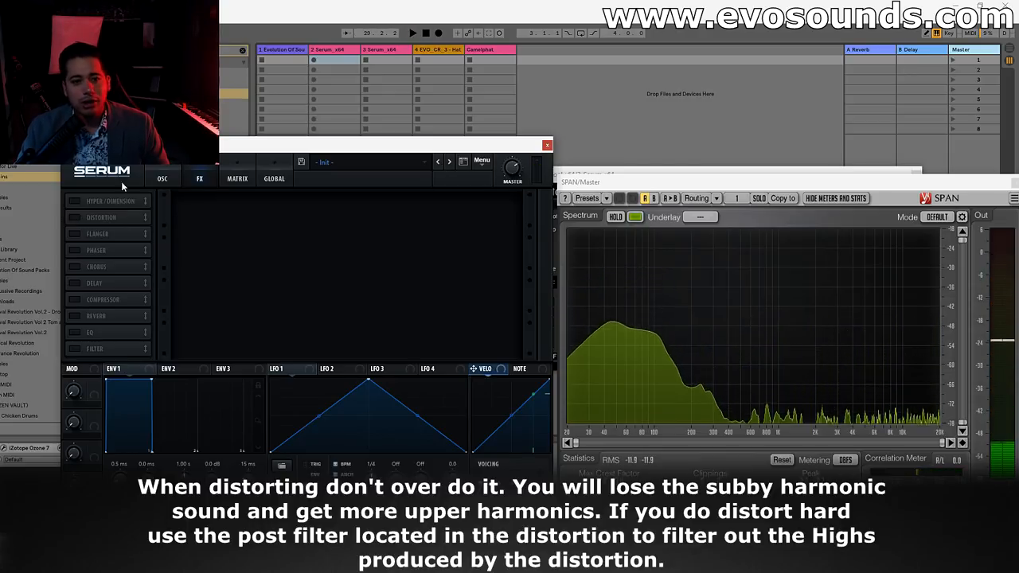
click(161, 178)
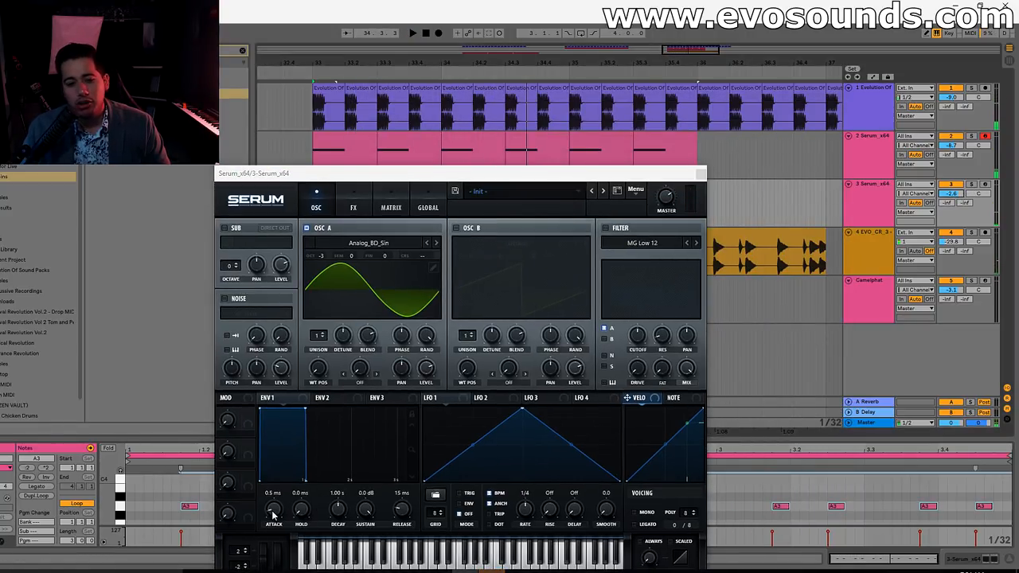
Step: Lengthen ENV 1 attack on the Analog_BD_Sin sine bass from 0.5 ms to about 101 ms
drag(273, 506, 273, 477)
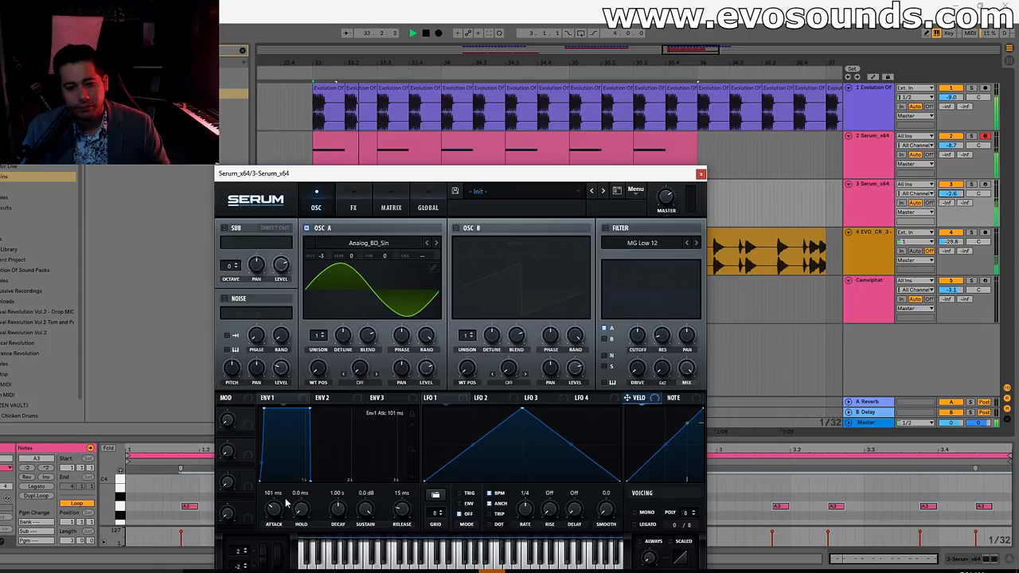